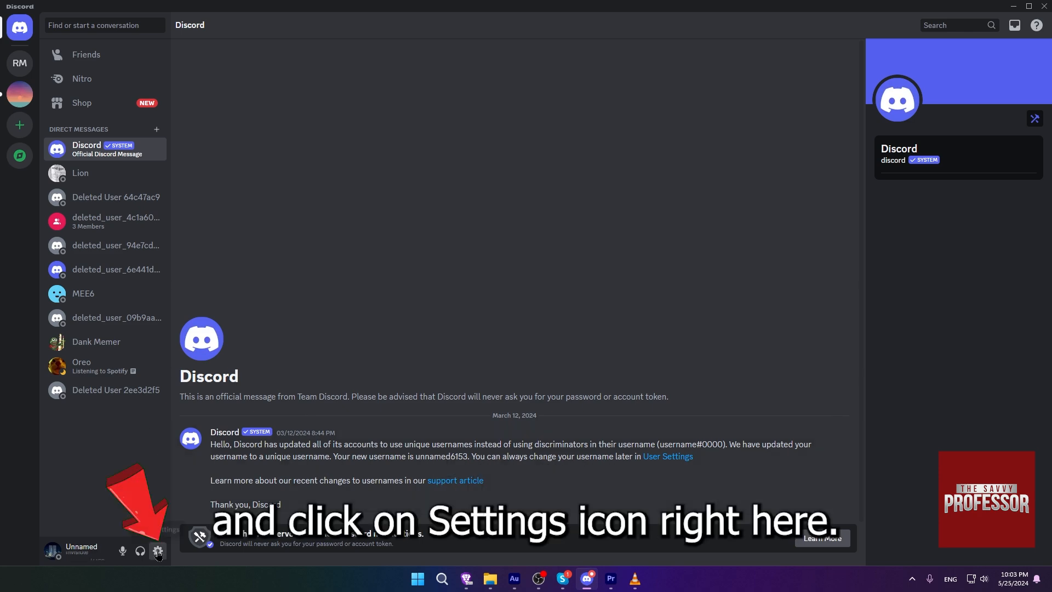
# - Open Discord user settings on the My Account page via the gear icon
pyautogui.click(157, 551)
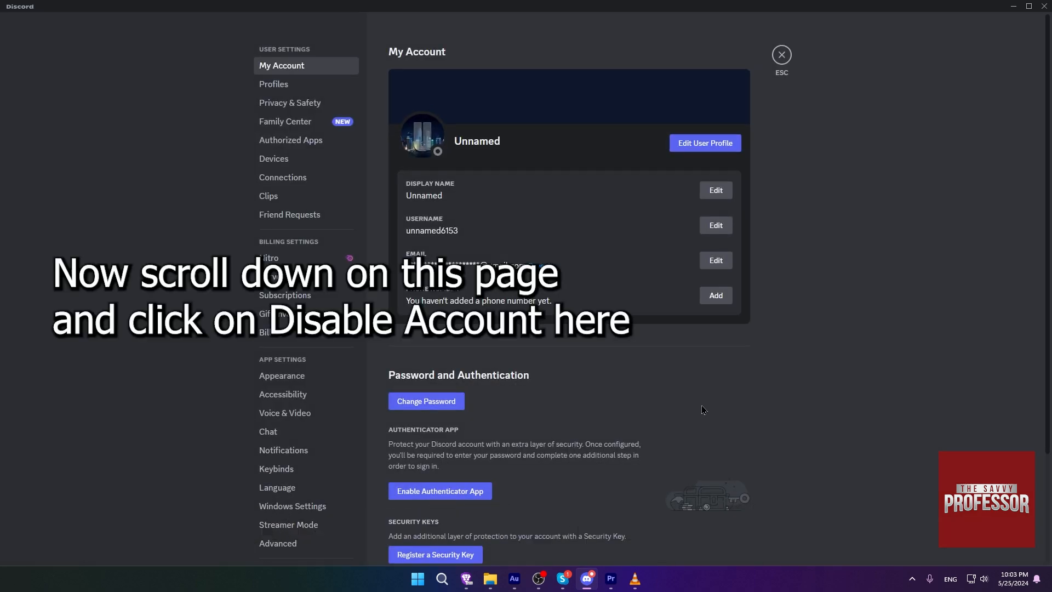
# - Scroll the My Account page down to the Account Removal section
pyautogui.scroll(-3)
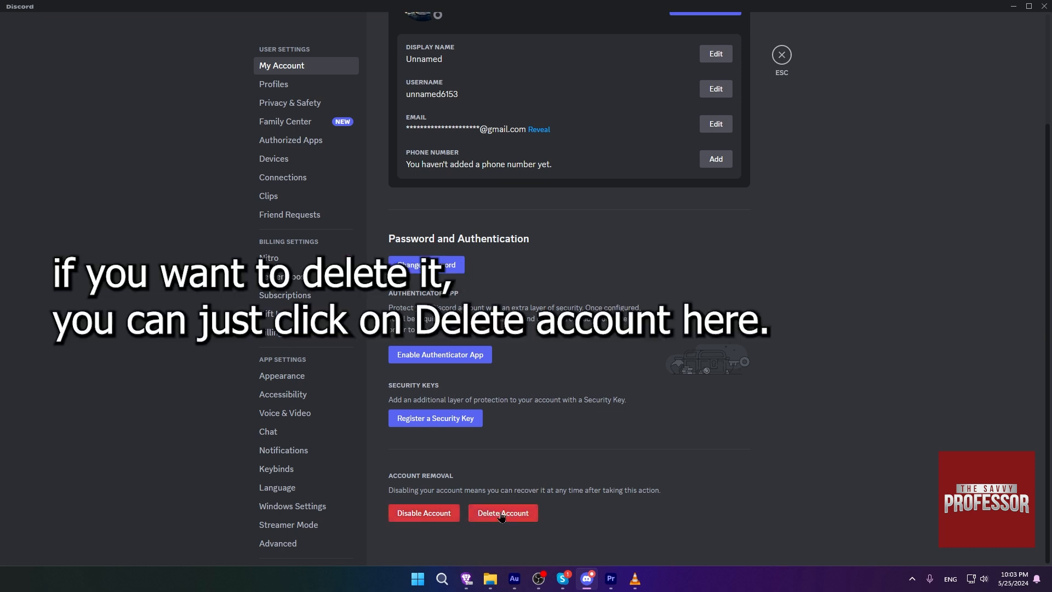
# - Delete the account, confirming with the password, returning to the Welcome back login screen
pyautogui.click(503, 513)
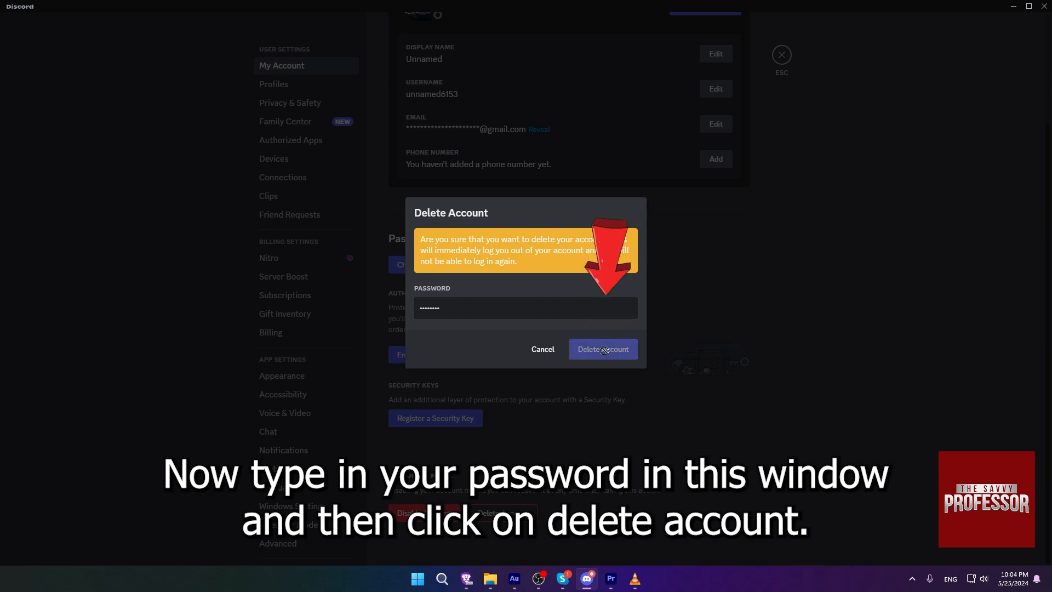
pyautogui.click(601, 348)
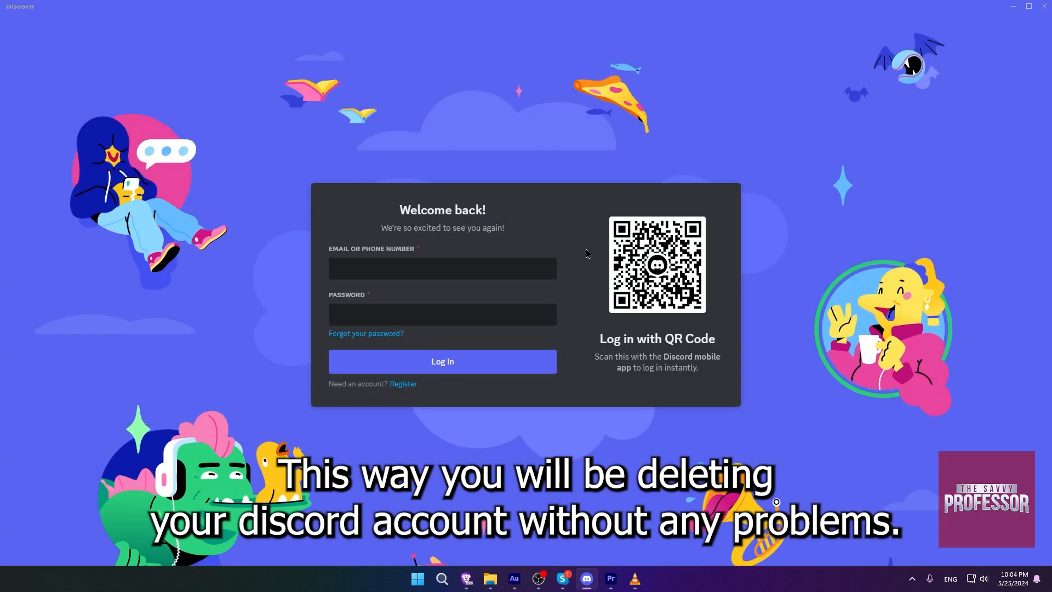